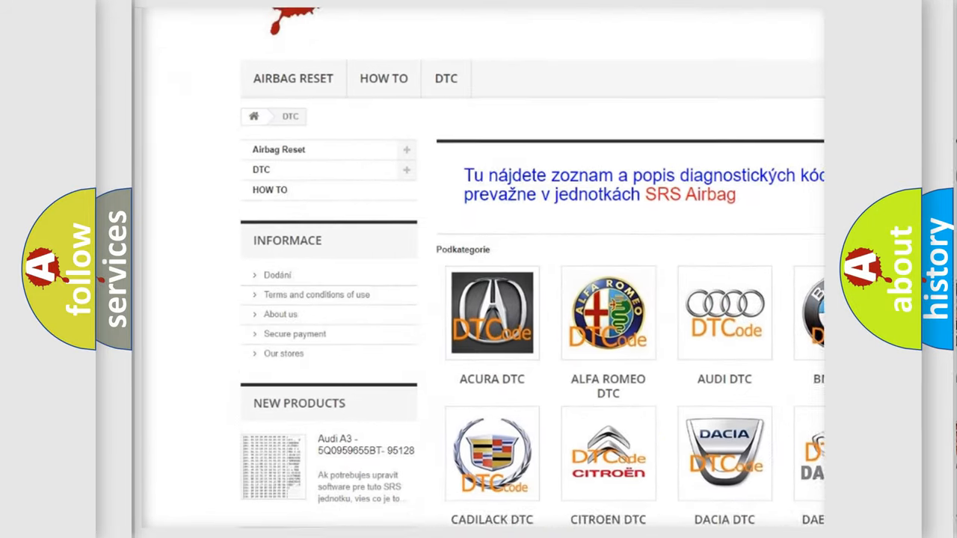
scroll("down", 3)
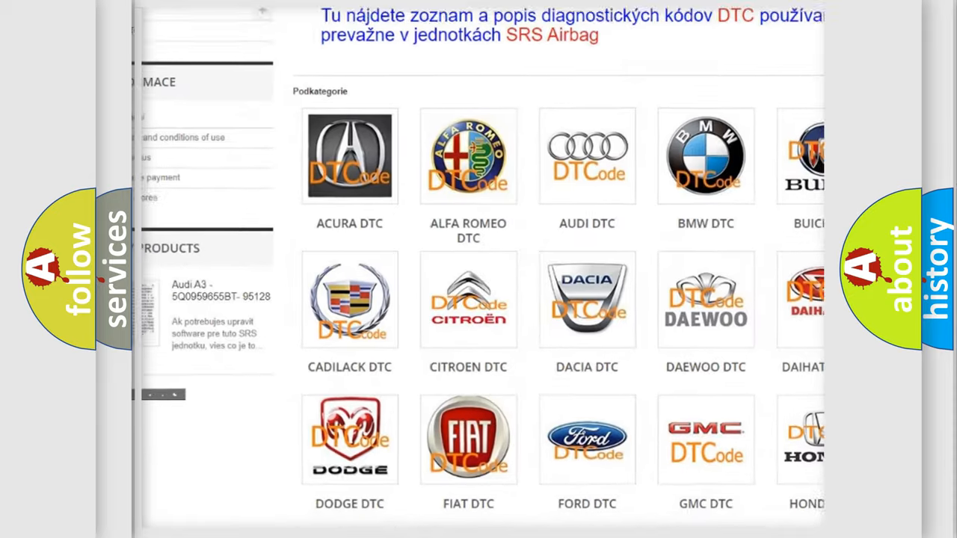
scroll("down", 3)
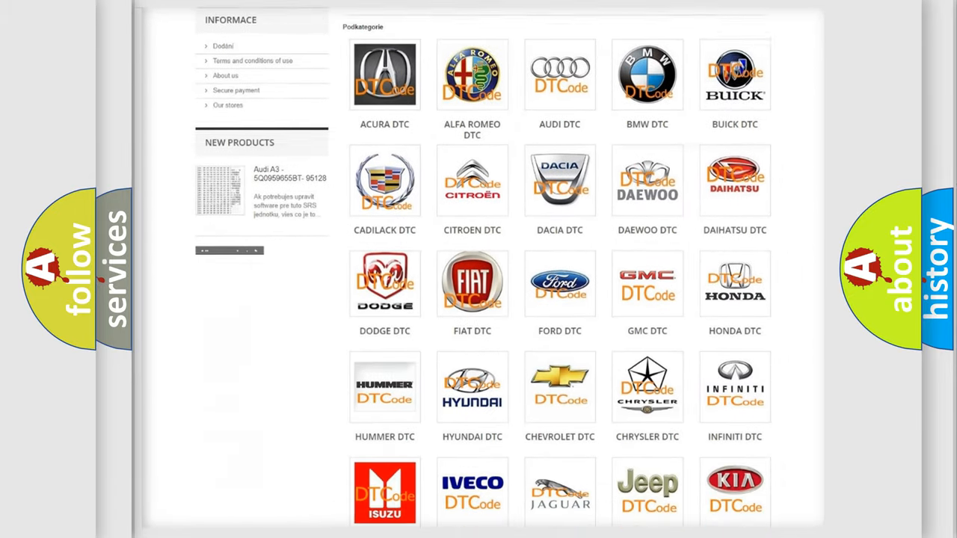
scroll("down", 3)
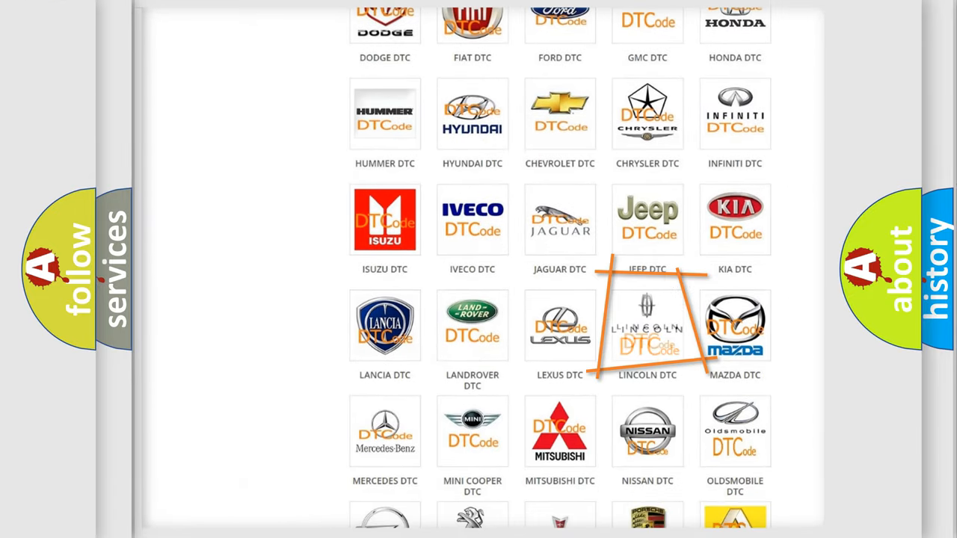